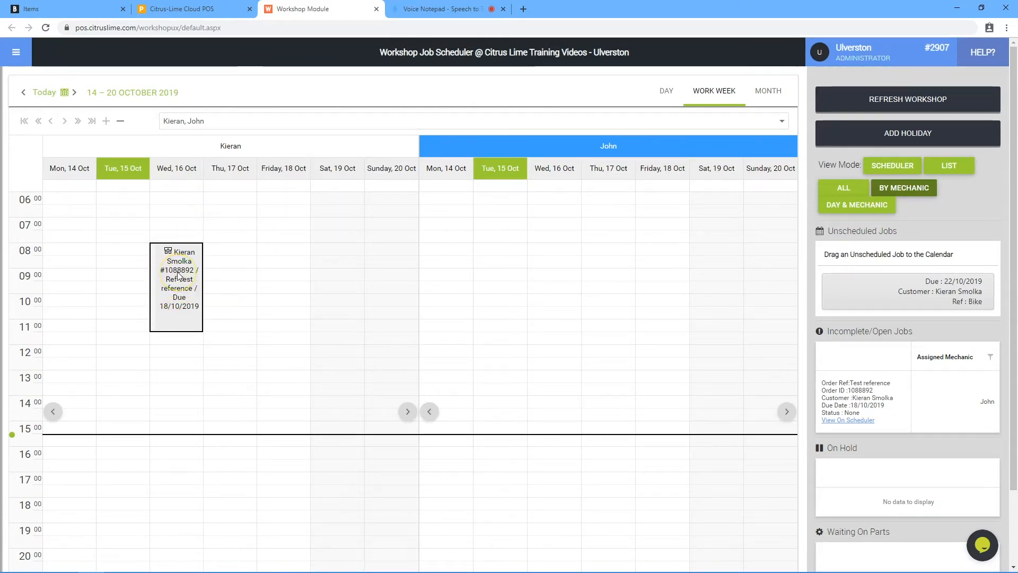
left_click(176, 279)
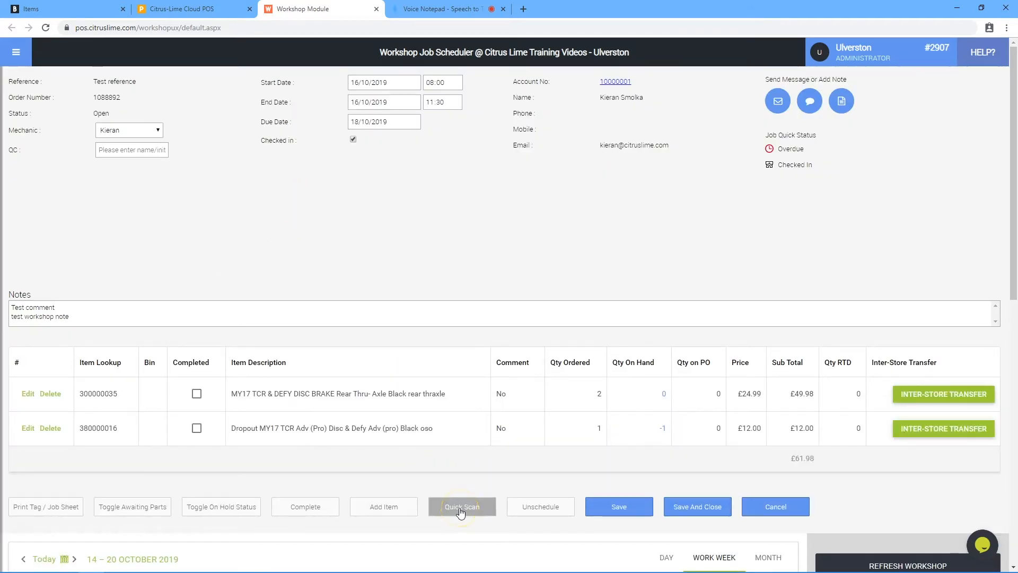
Step: Quick-scan the KSTEST code to add Kierans Test Item at £200 to the job
left_click(461, 507)
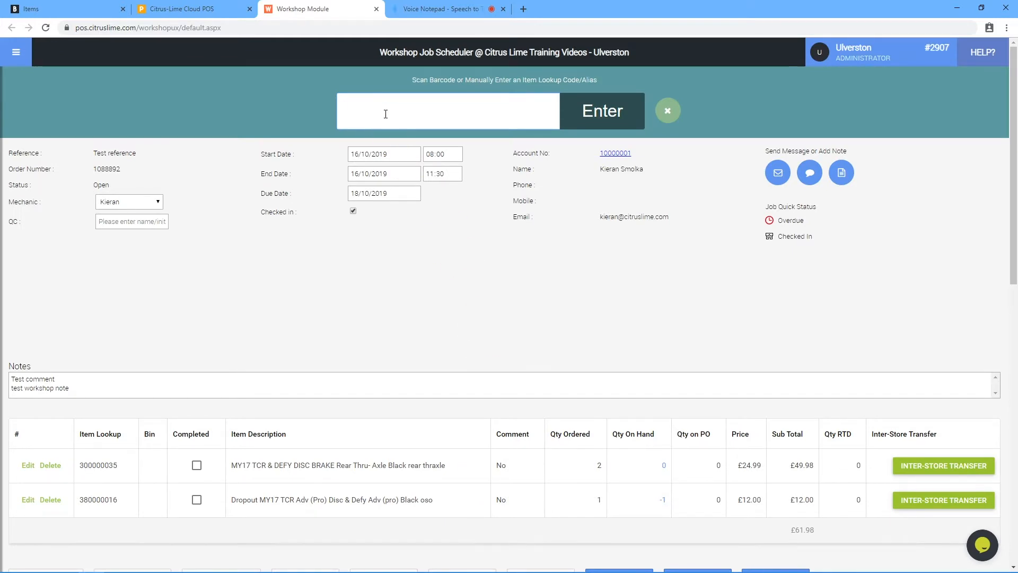
left_click(448, 110)
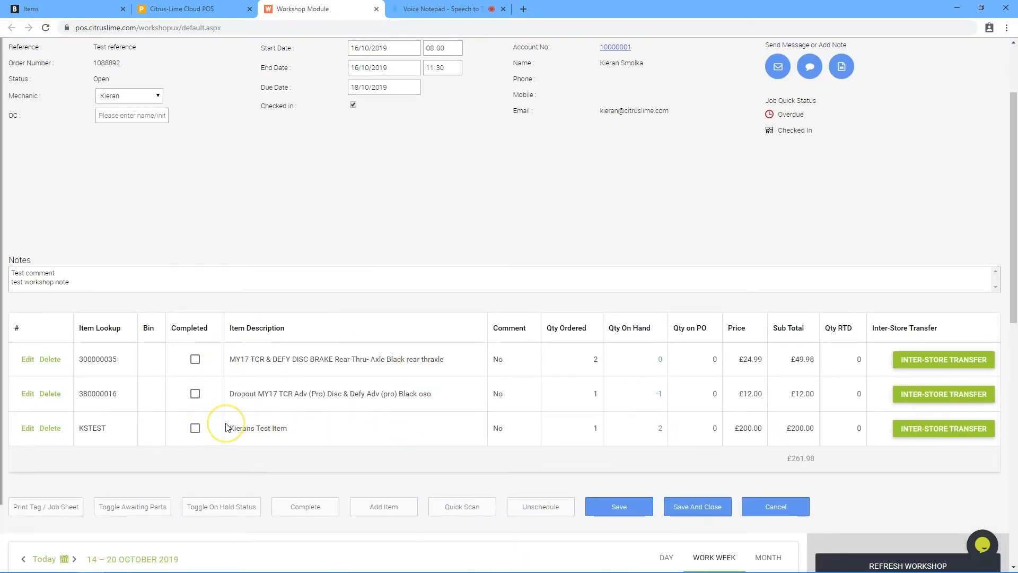
mouse_move(324, 419)
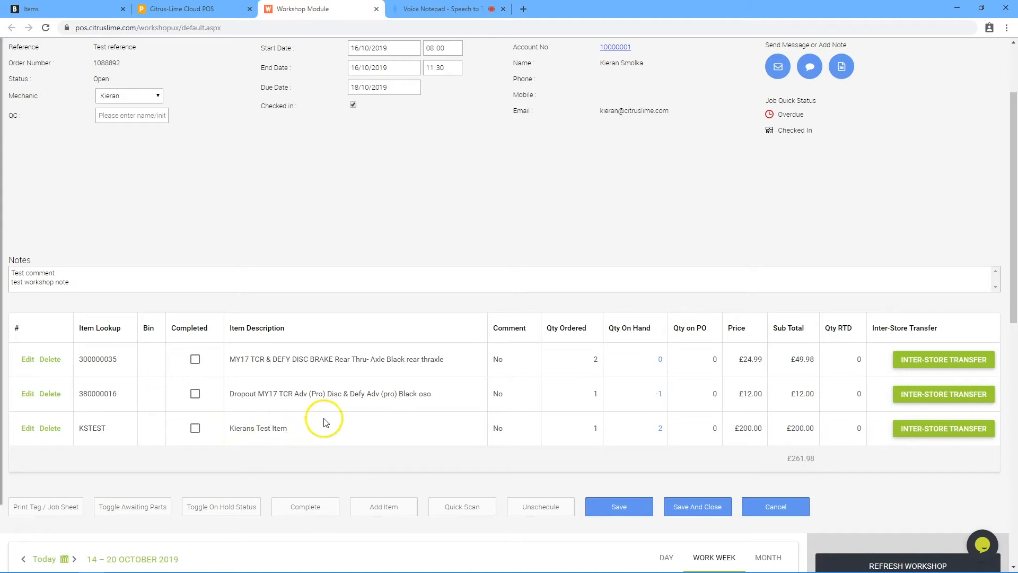
mouse_move(383, 506)
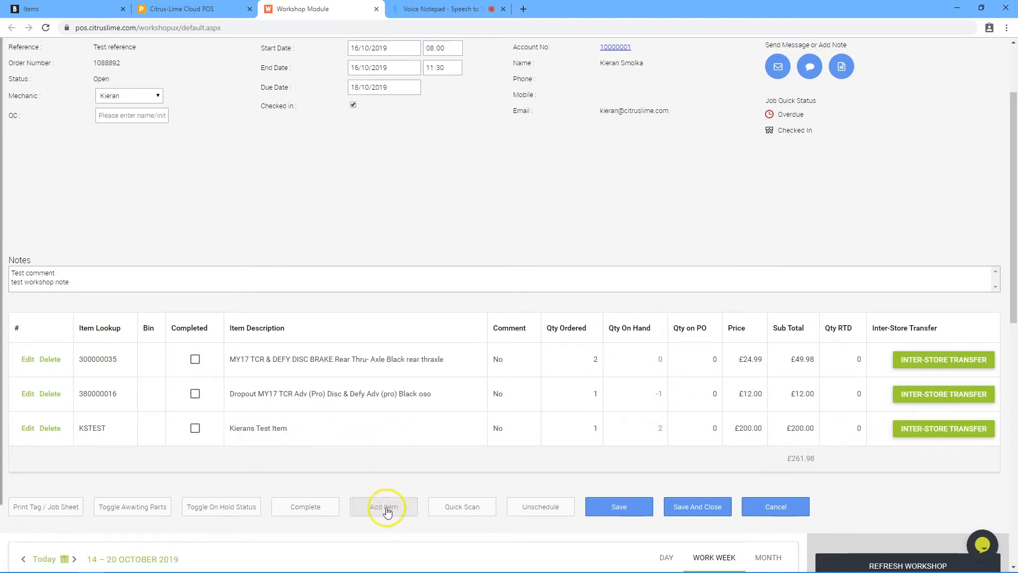
Step: Search items for 'standard' and add Test Standard Item (TEST, £50) to the job
left_click(383, 507)
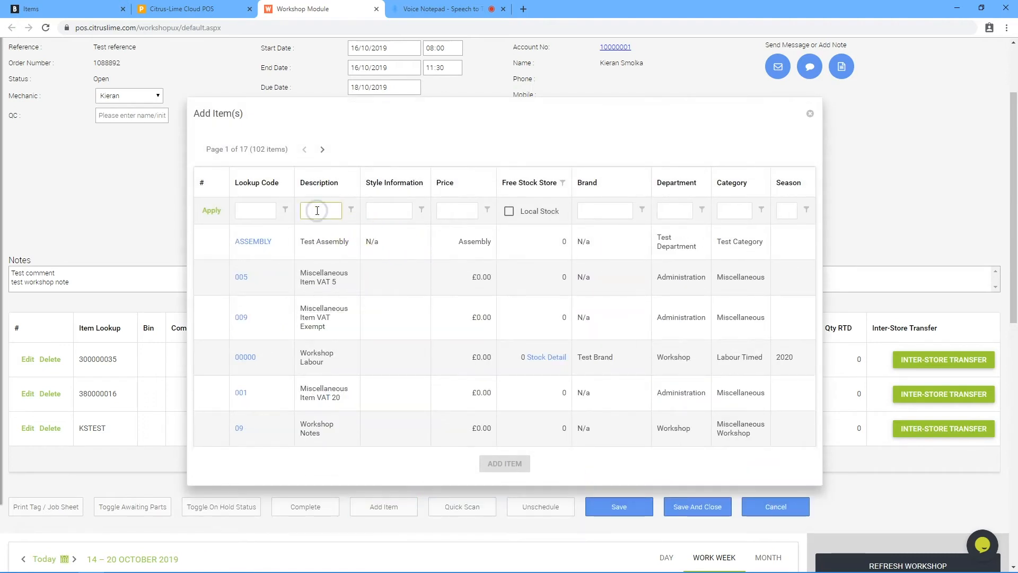
type("standard")
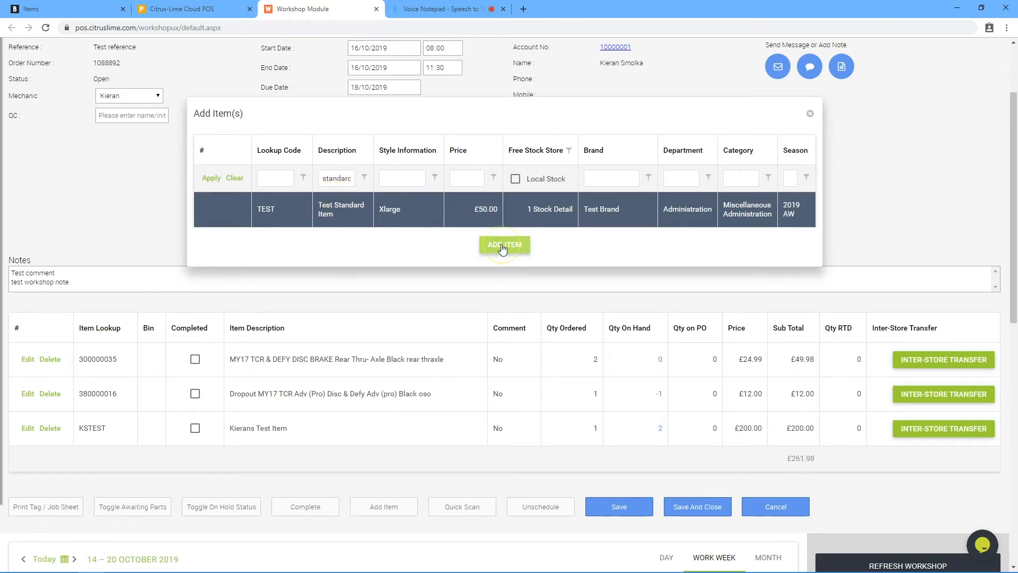
left_click(504, 245)
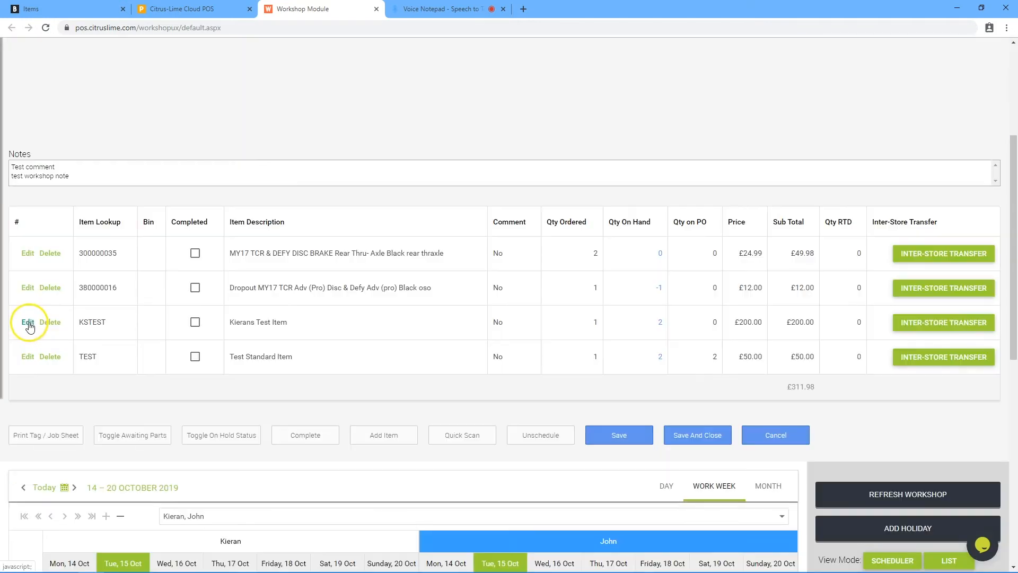
Step: Edit the KSTEST line to quantity 2, price £190.00, comment 'Fitted', and update it
left_click(27, 322)
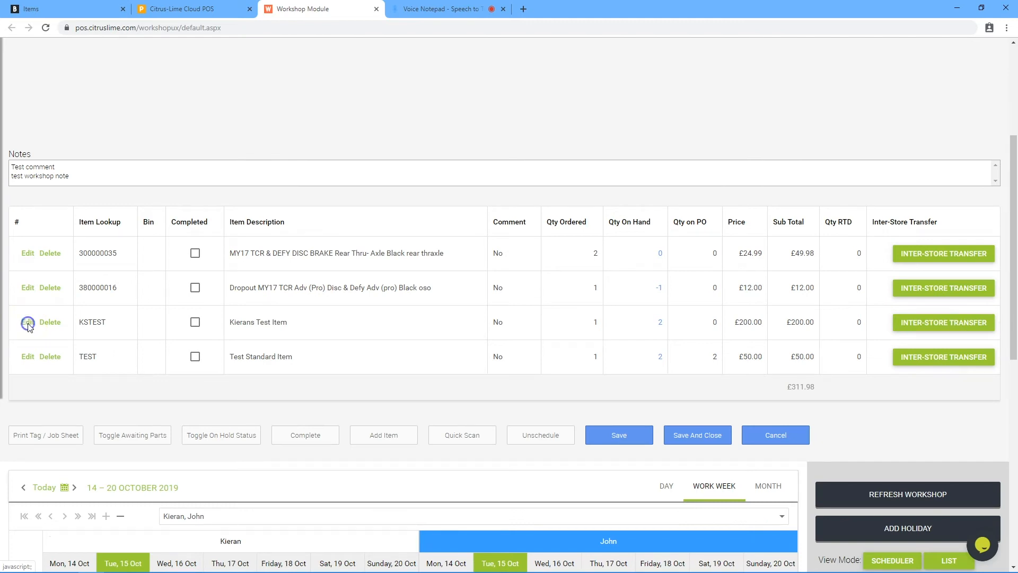
left_click(27, 321)
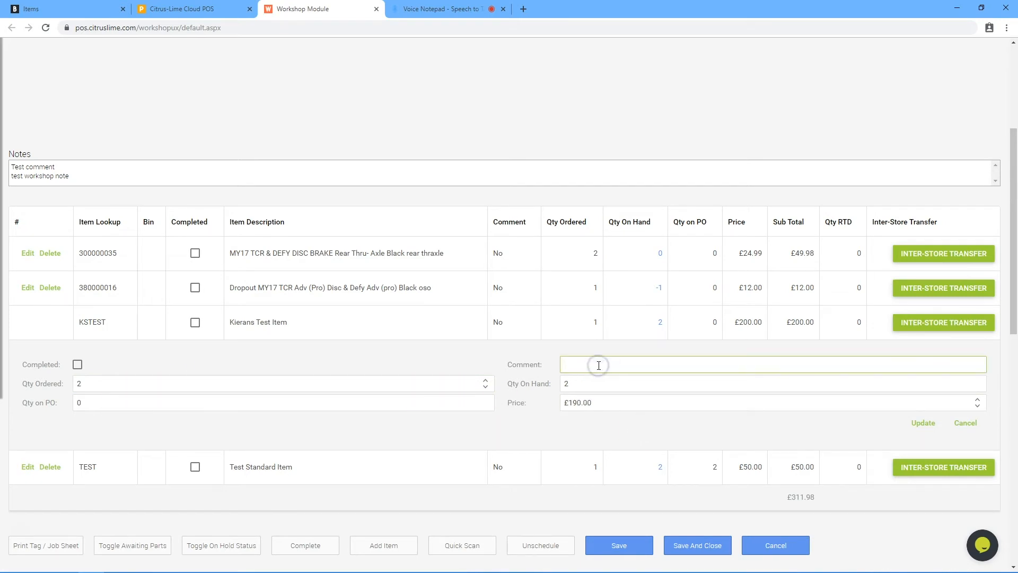
type("Fitted")
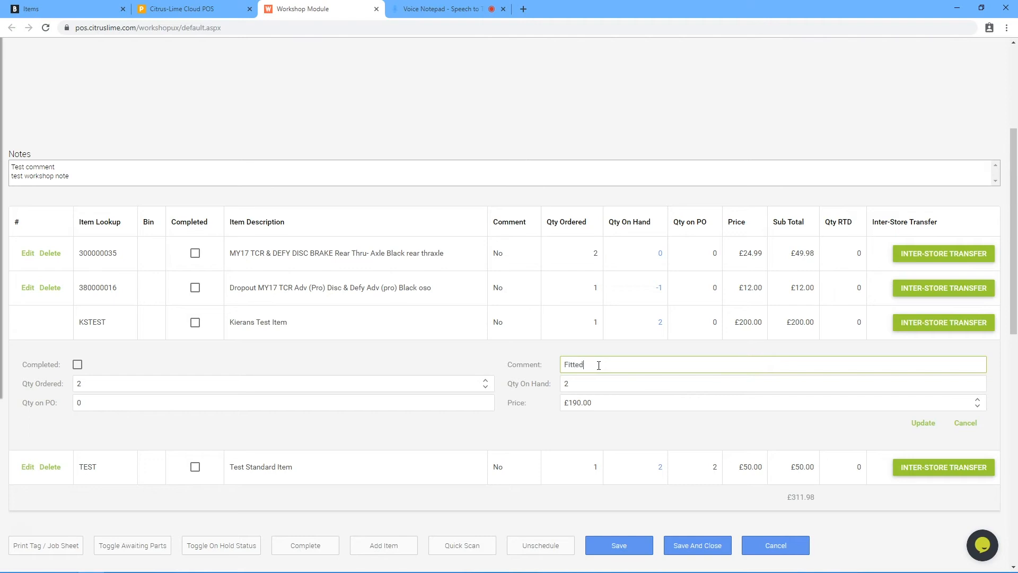
left_click(923, 423)
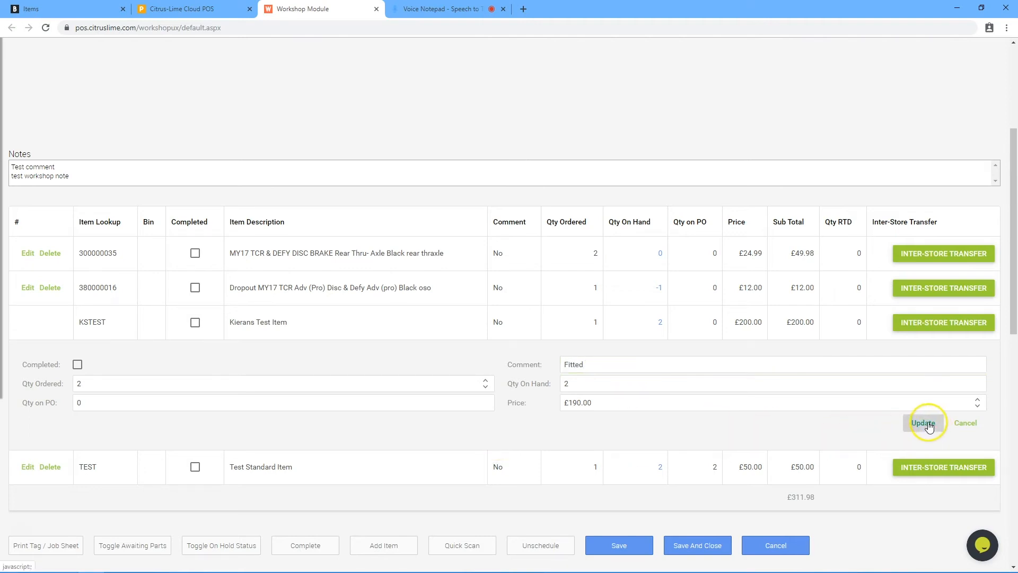
left_click(923, 423)
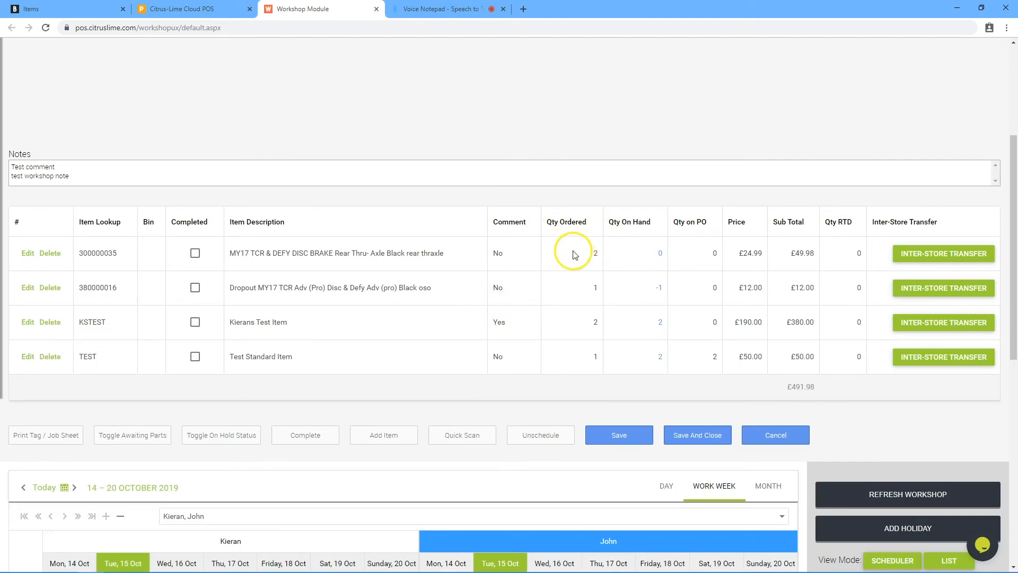
mouse_move(546, 327)
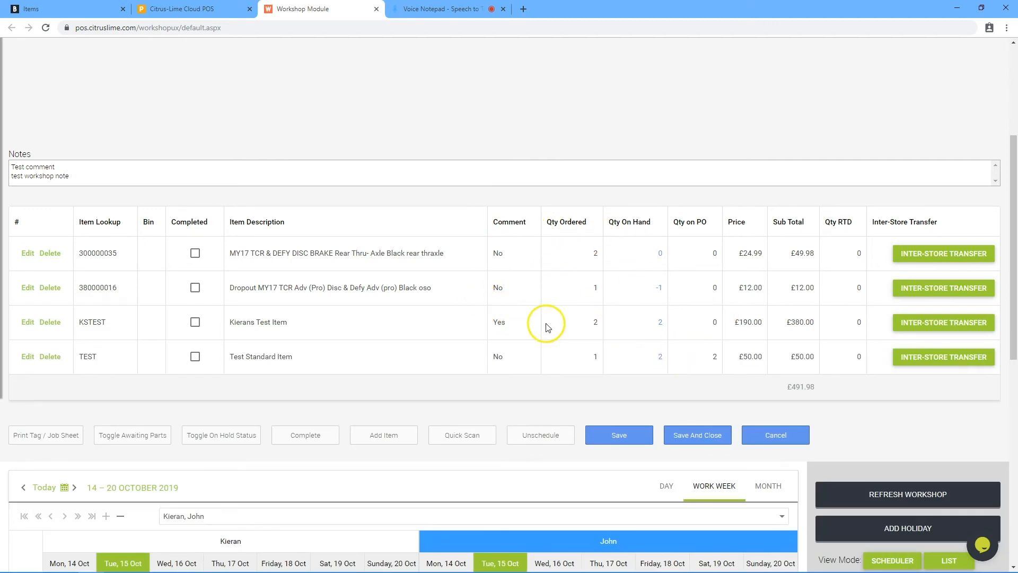